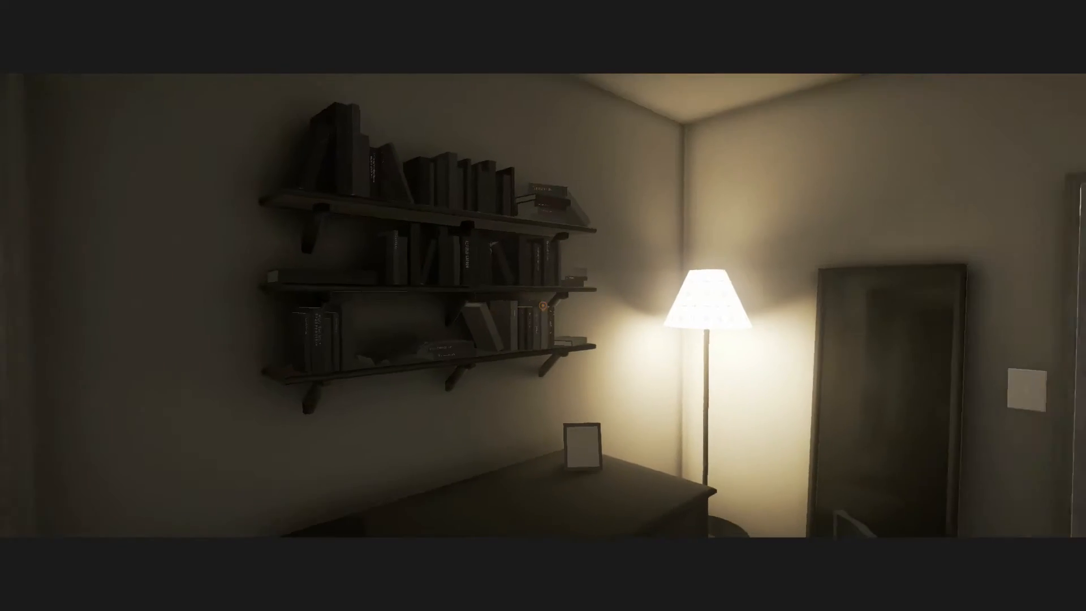
Step: Pause the bedroom exploration so the pause menu appears over the sunlit street scene
{"action": "scroll", "scroll_direction": "right", "scroll_amount": 3}
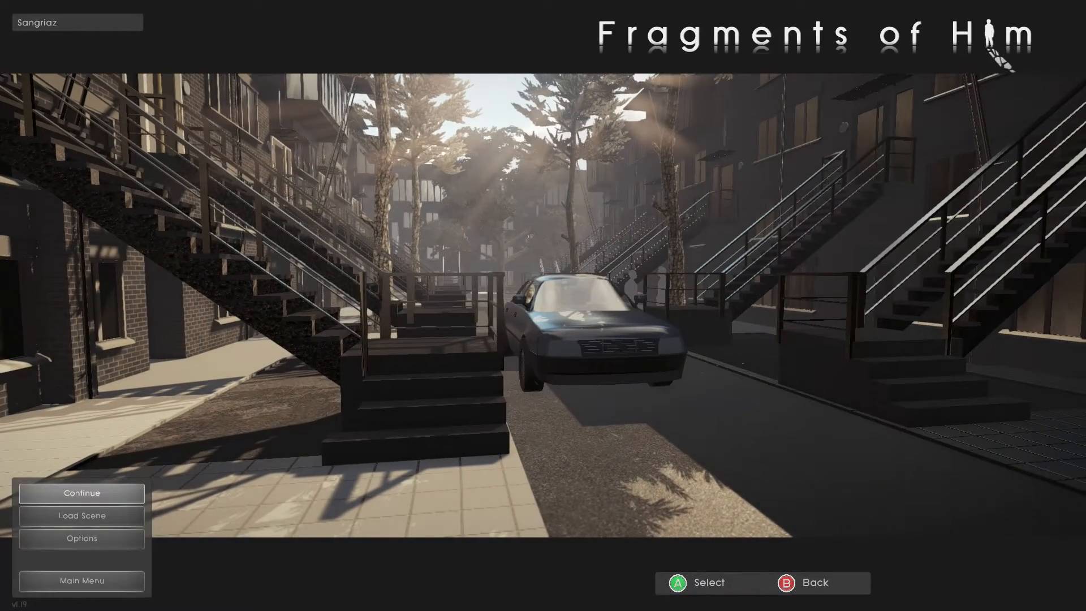
Step: Load Scene 3 from Scene Select, where Will wakes up in his bedroom
{"action": "left_click", "coordinate": [82, 516]}
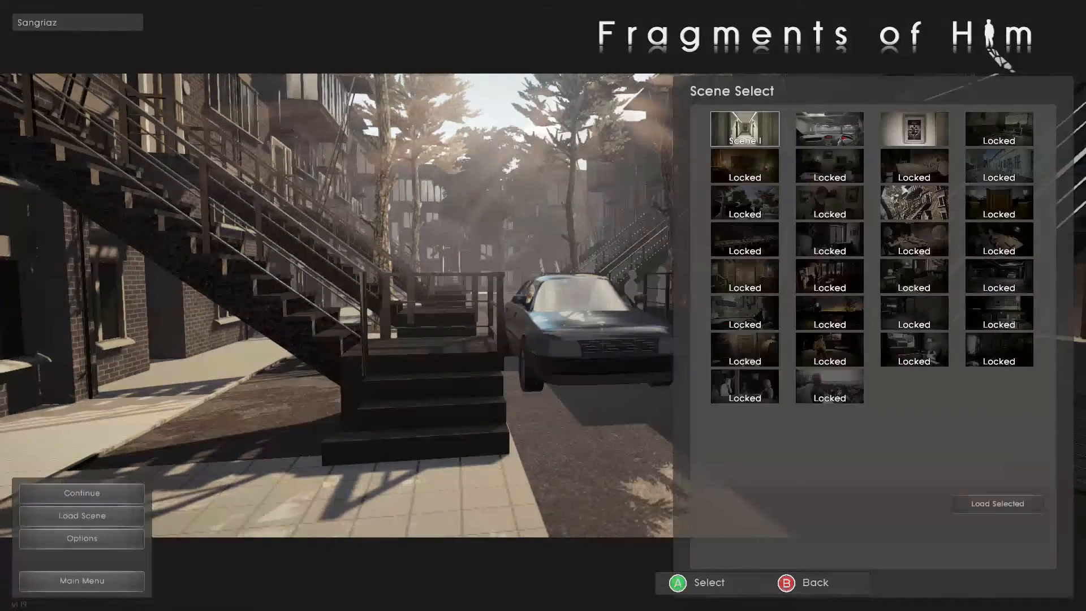
{"action": "left_click", "coordinate": [914, 129]}
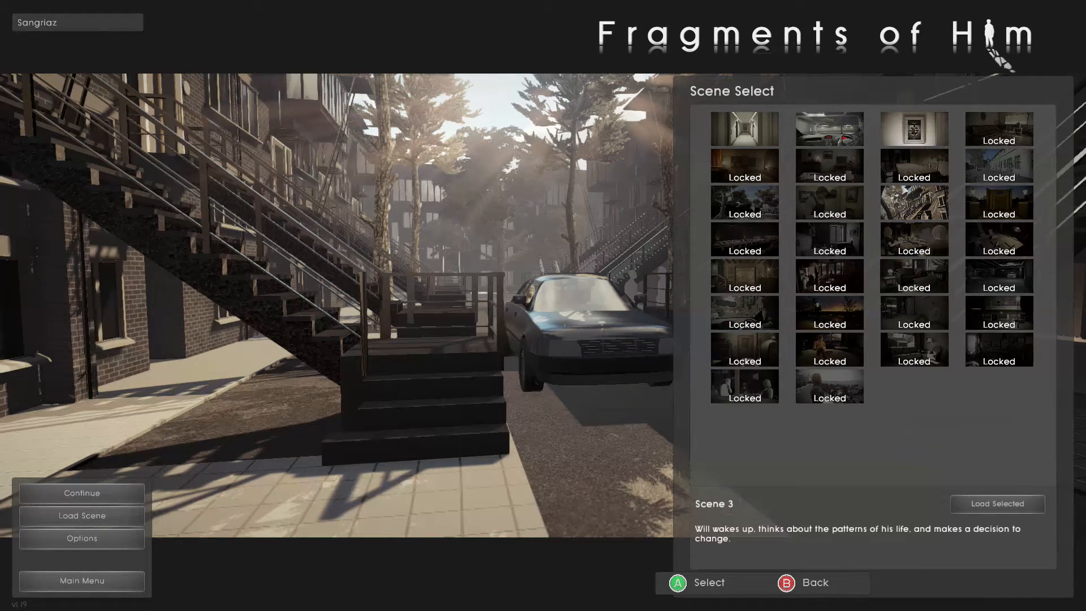
{"action": "left_click", "coordinate": [997, 503]}
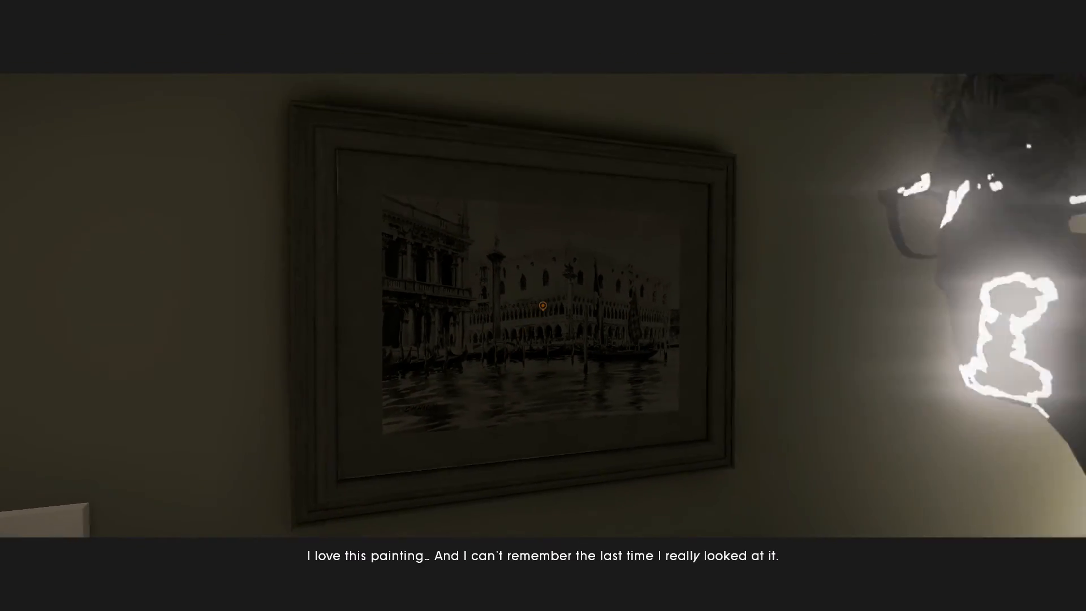
{"action": "mouse_move", "coordinate": [543, 305]}
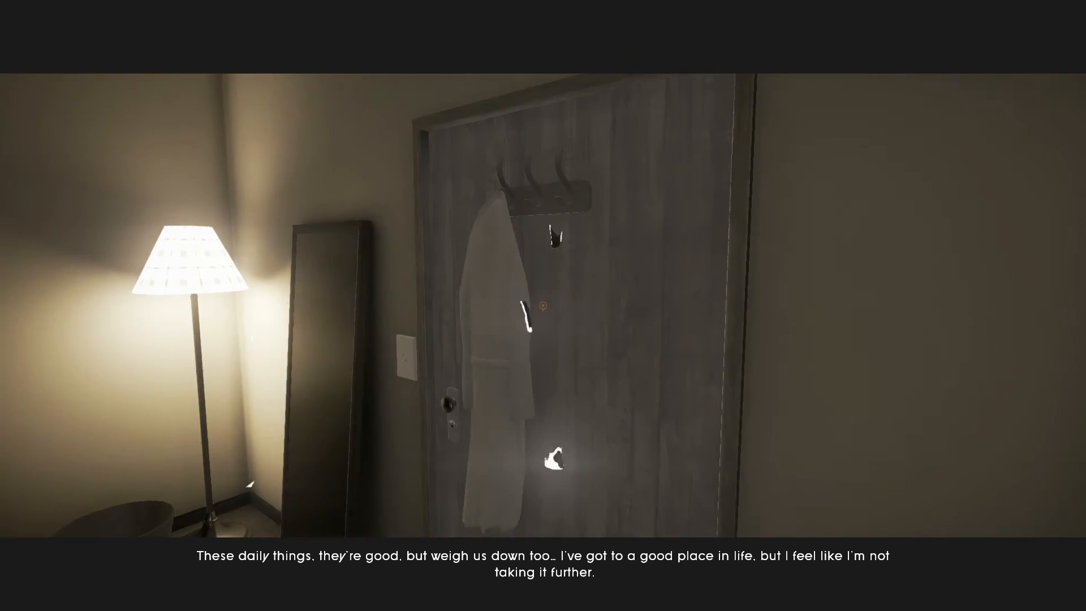
{"action": "mouse_move", "coordinate": [543, 305]}
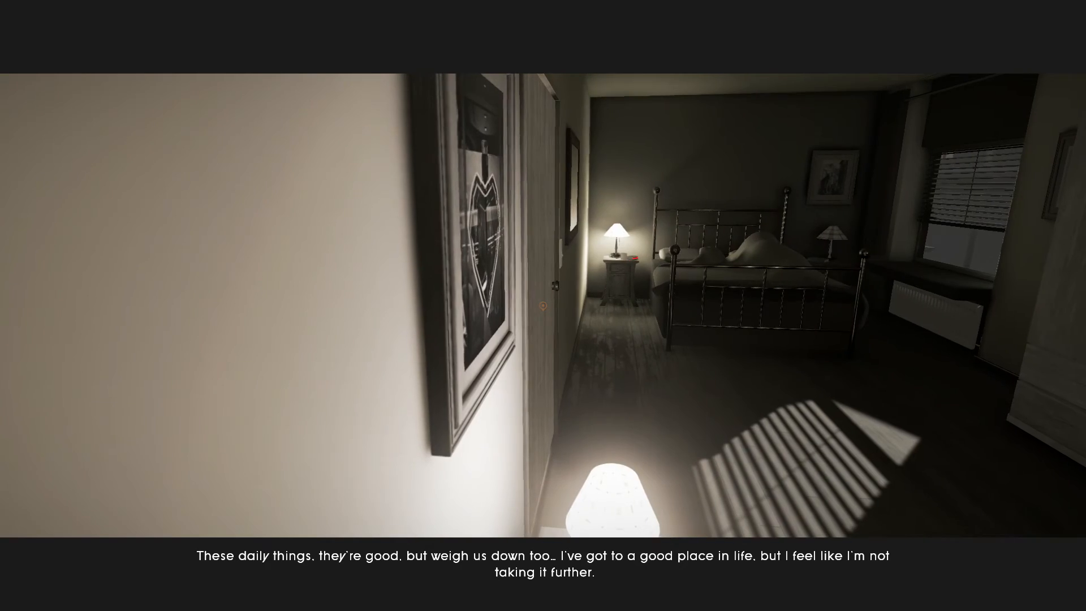